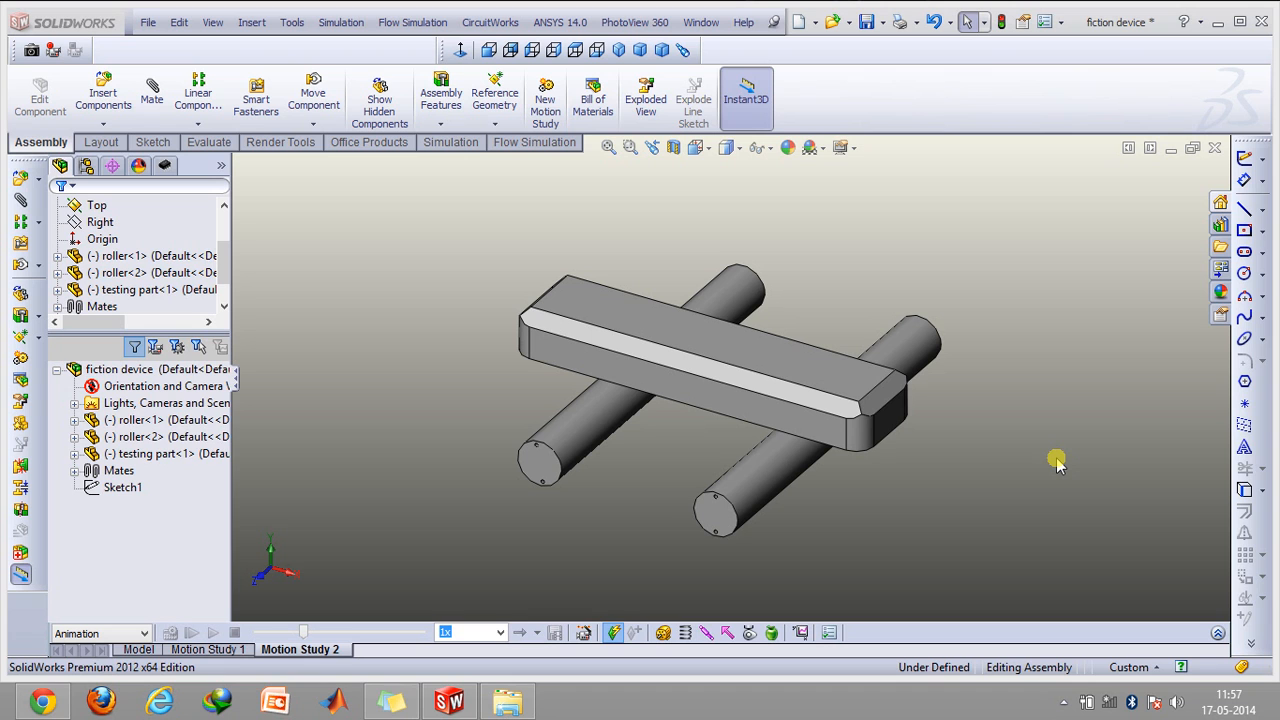
pyautogui.moveTo(633, 515)
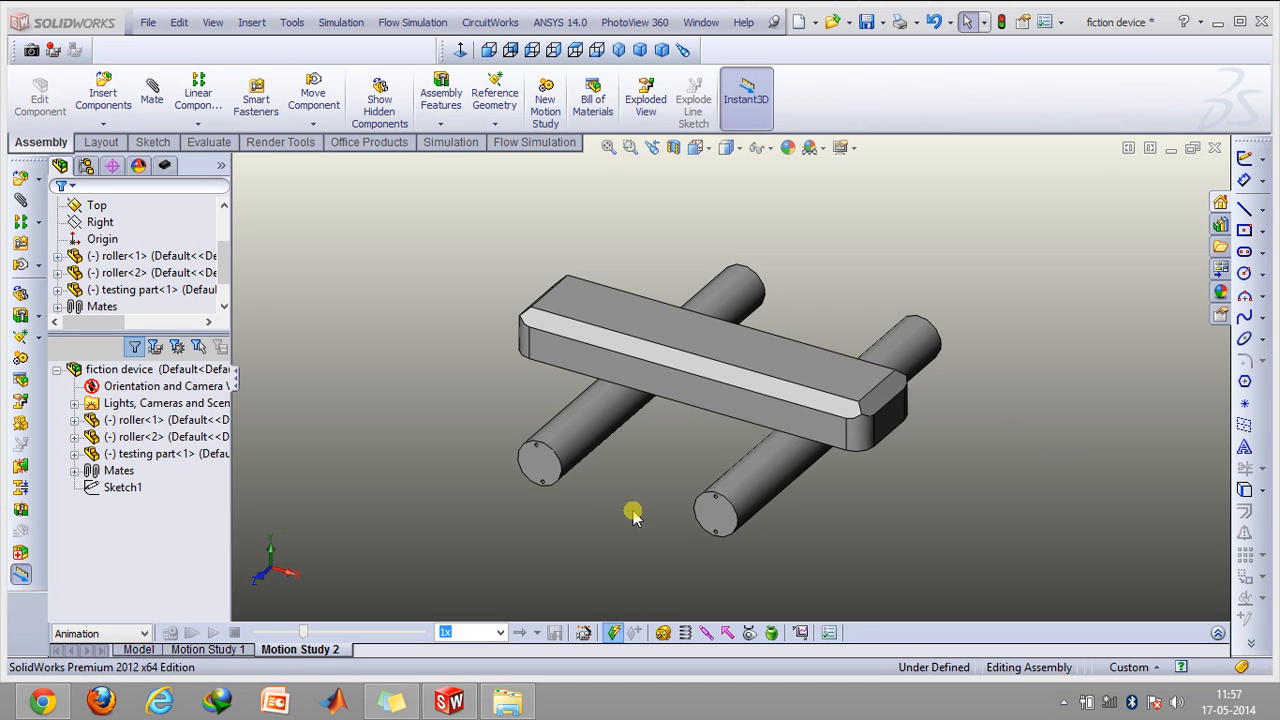
# Switch Motion Study 2's study type from Animation to Motion Analysis.
pyautogui.click(570, 440)
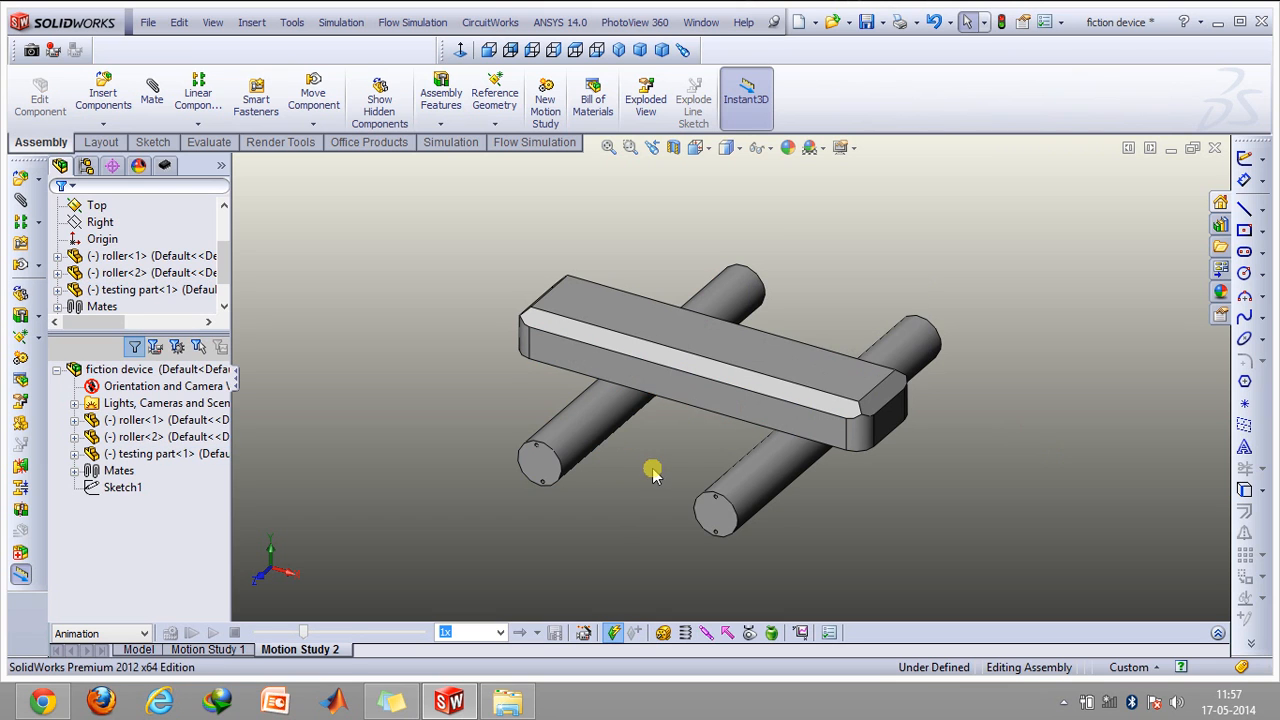
pyautogui.moveTo(772, 520)
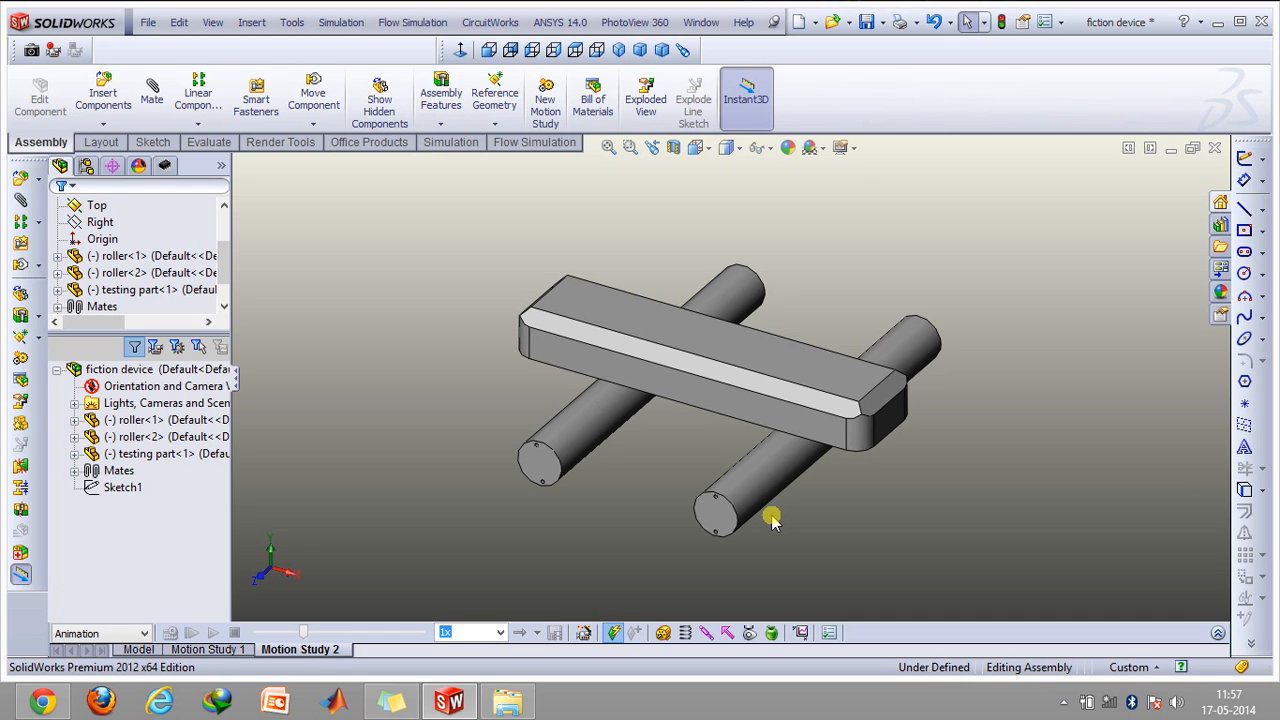
pyautogui.moveTo(1046, 555)
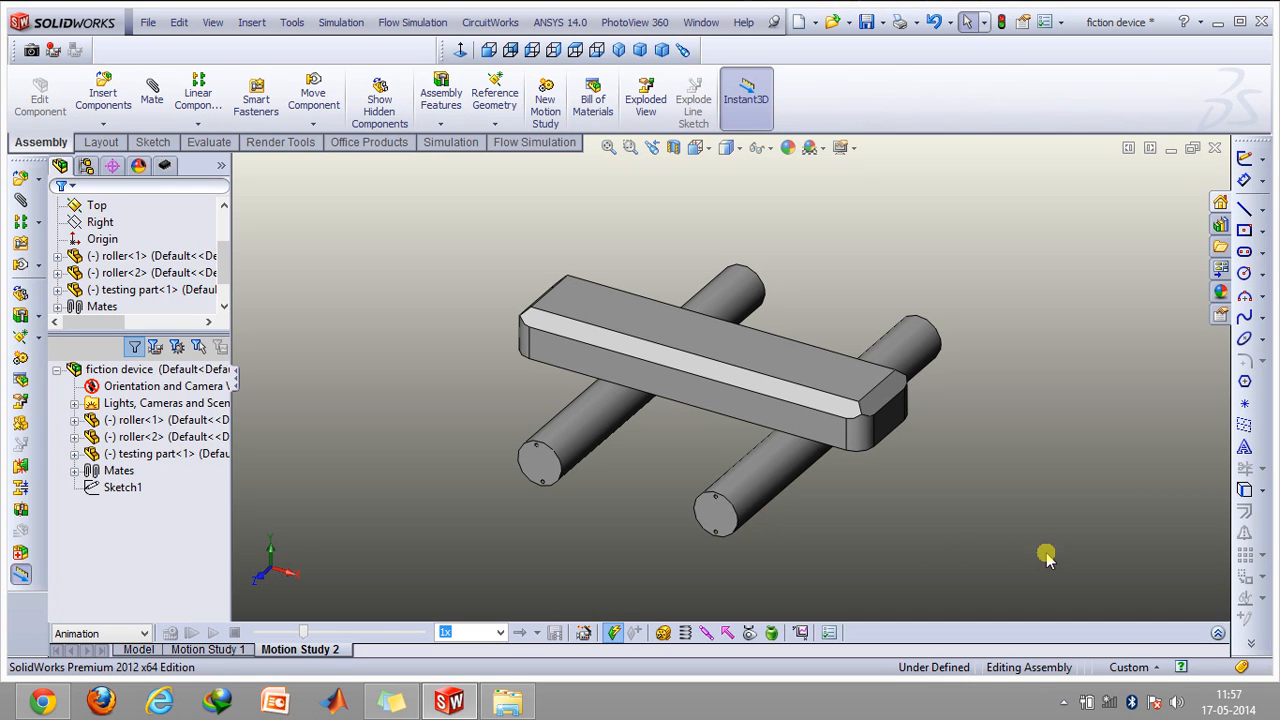
pyautogui.moveTo(1216, 632)
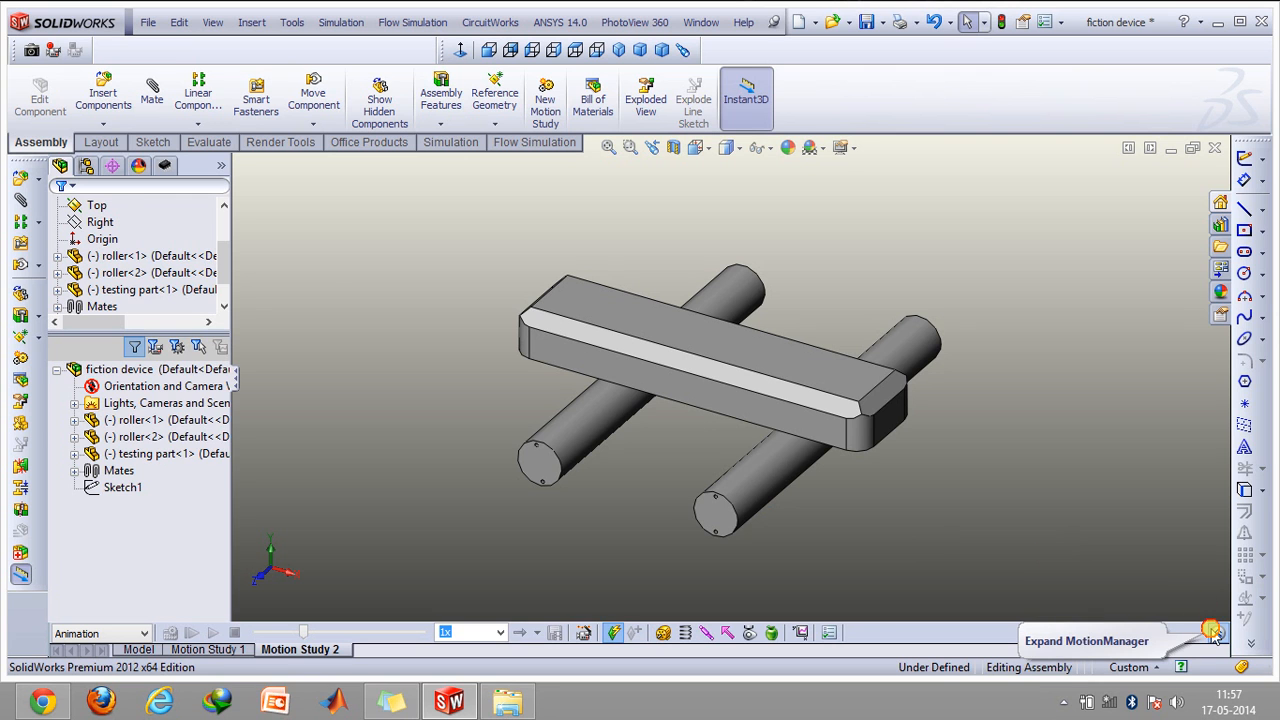
pyautogui.click(1213, 631)
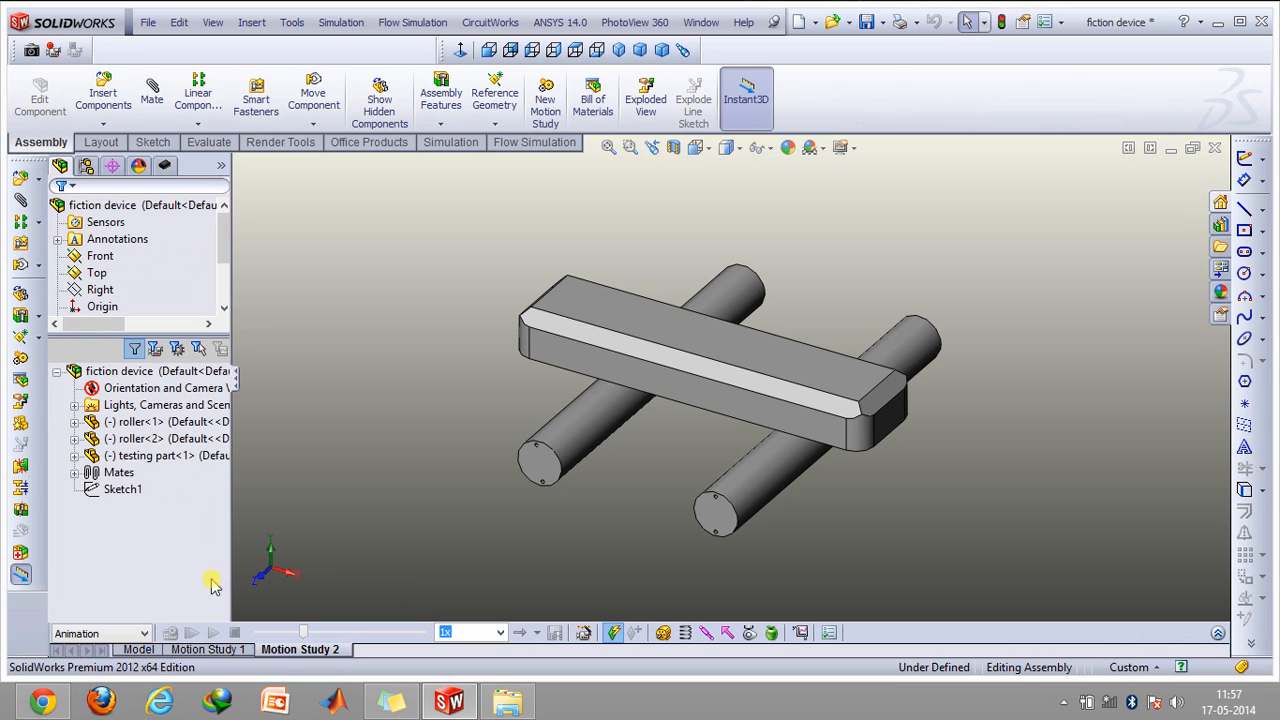
pyautogui.click(100, 633)
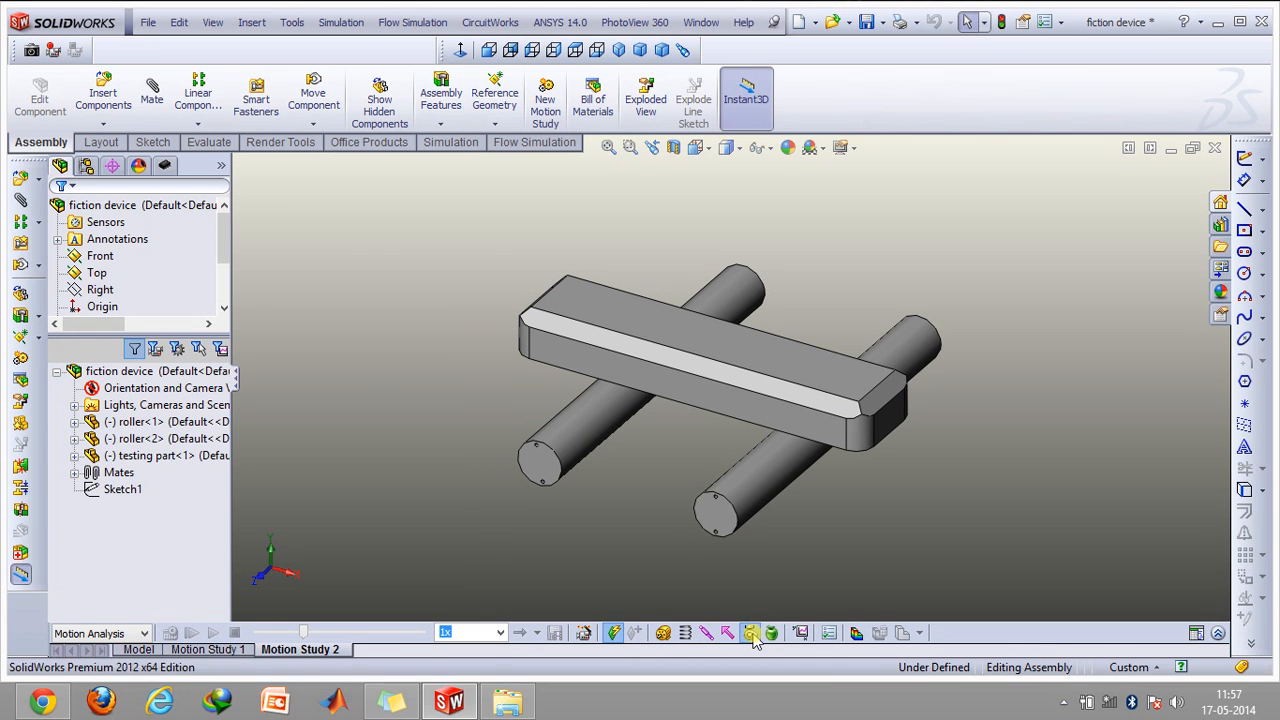
# Add Acrylic-on-Acrylic solid contacts pairing the testing part with roller-1 and roller-2.
pyautogui.click(751, 632)
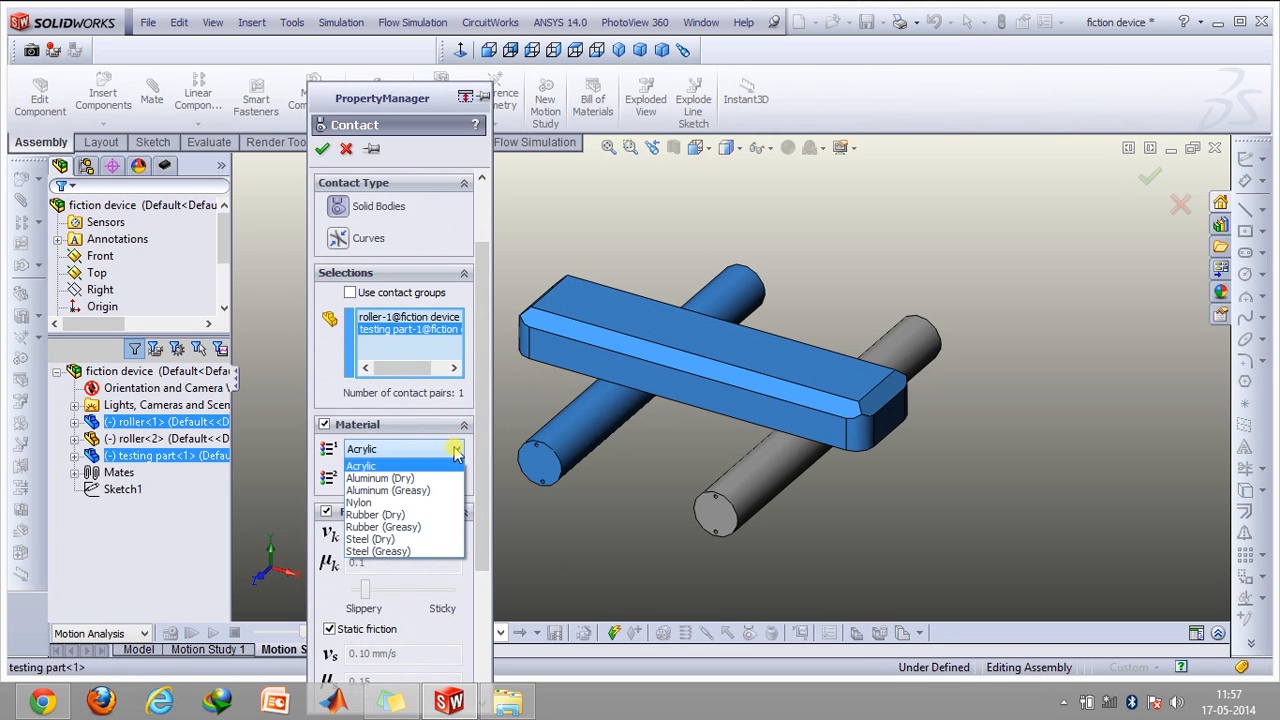
pyautogui.click(360, 466)
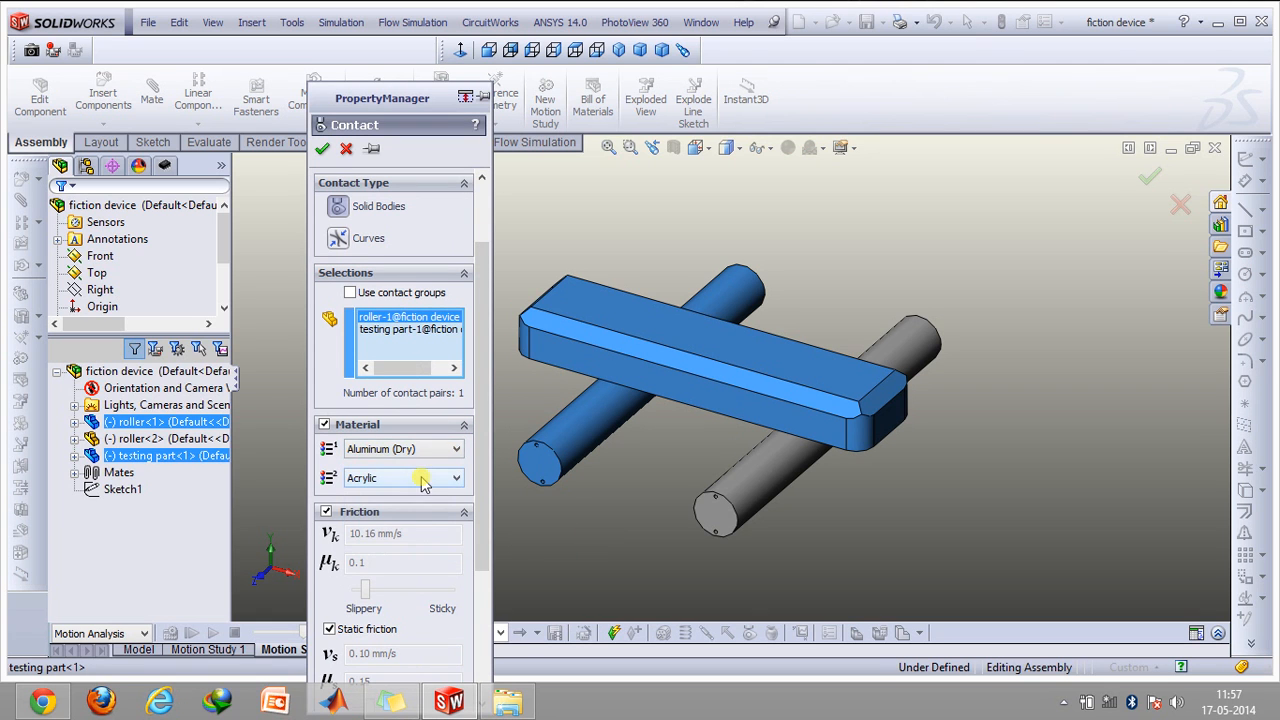
pyautogui.click(456, 477)
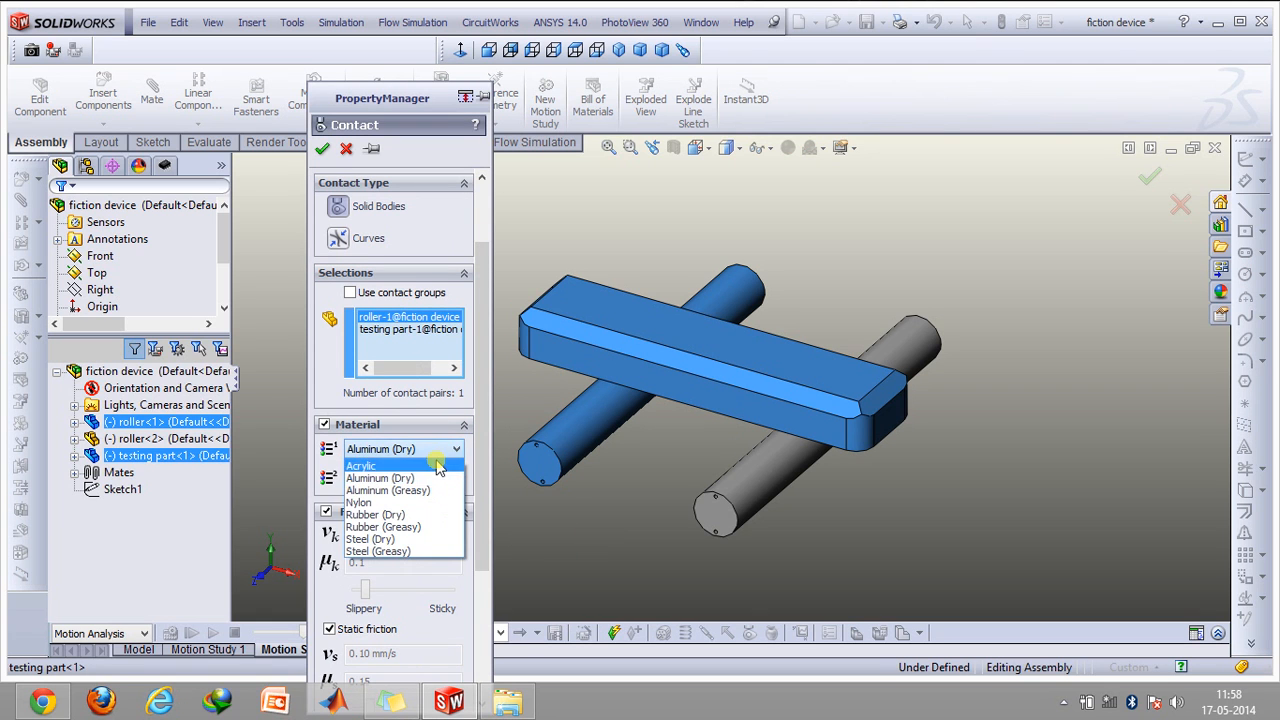
pyautogui.click(361, 465)
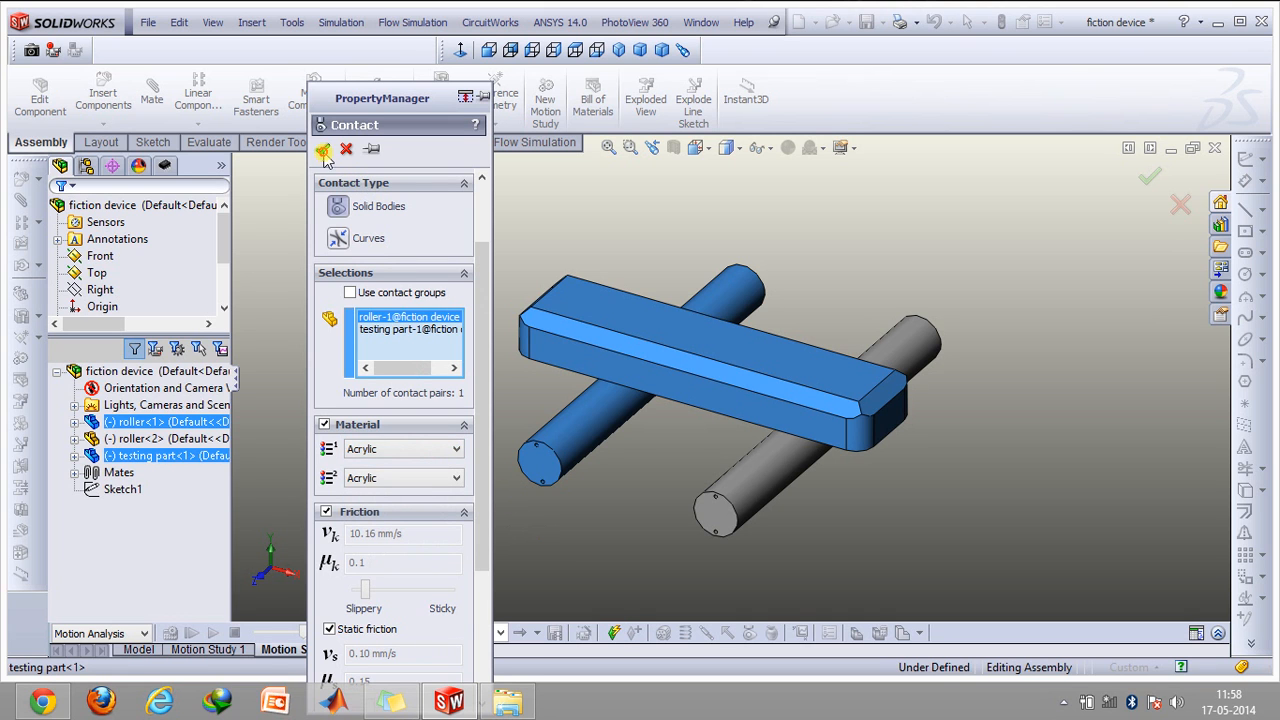
pyautogui.click(324, 148)
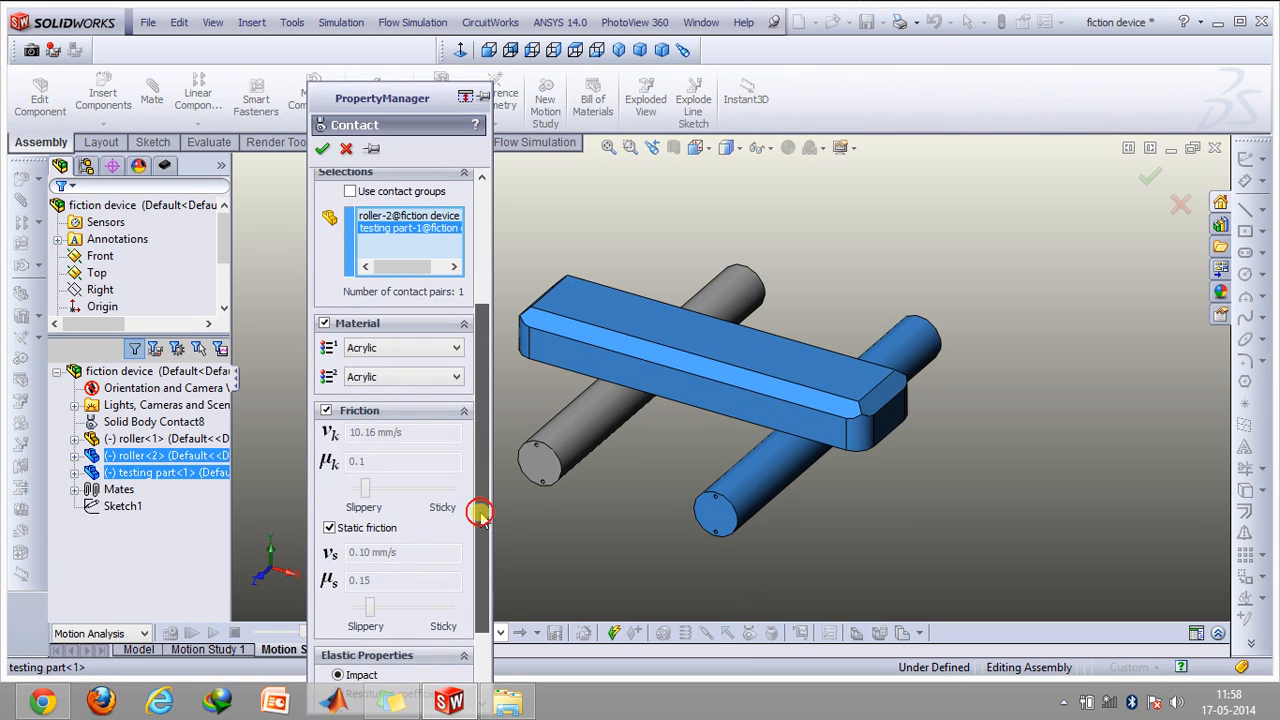
pyautogui.click(321, 148)
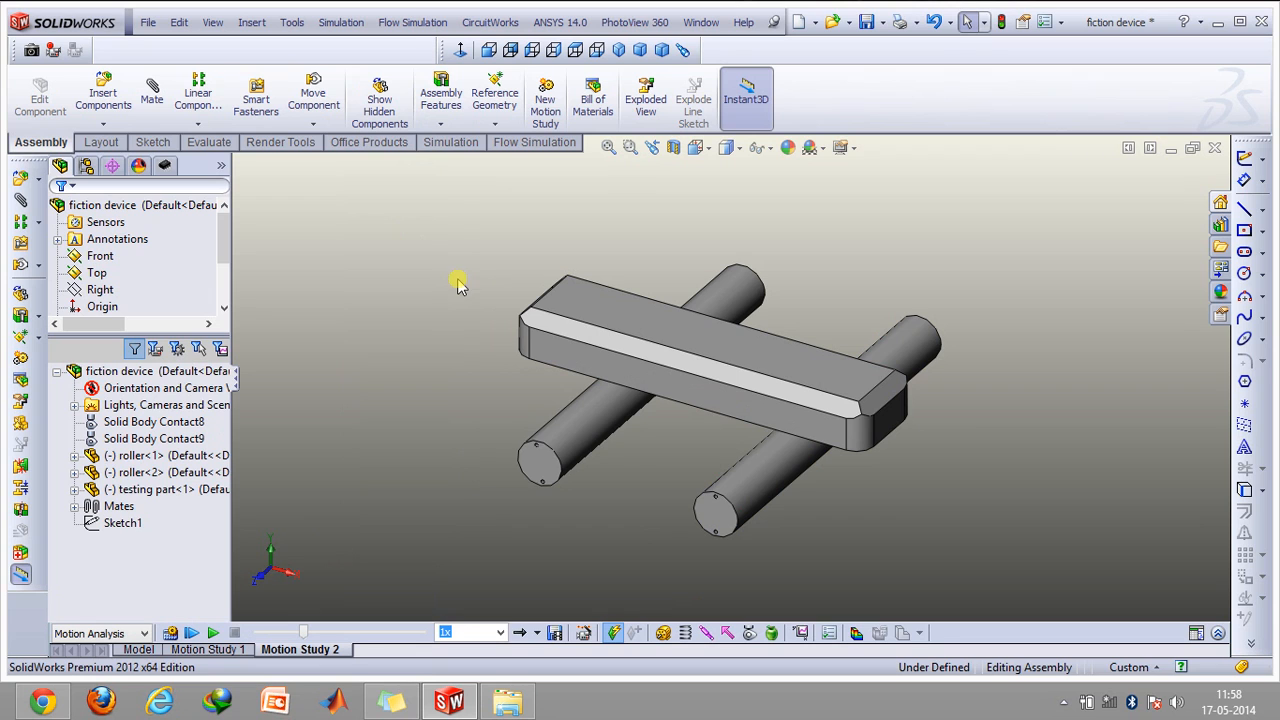
pyautogui.moveTo(650, 470)
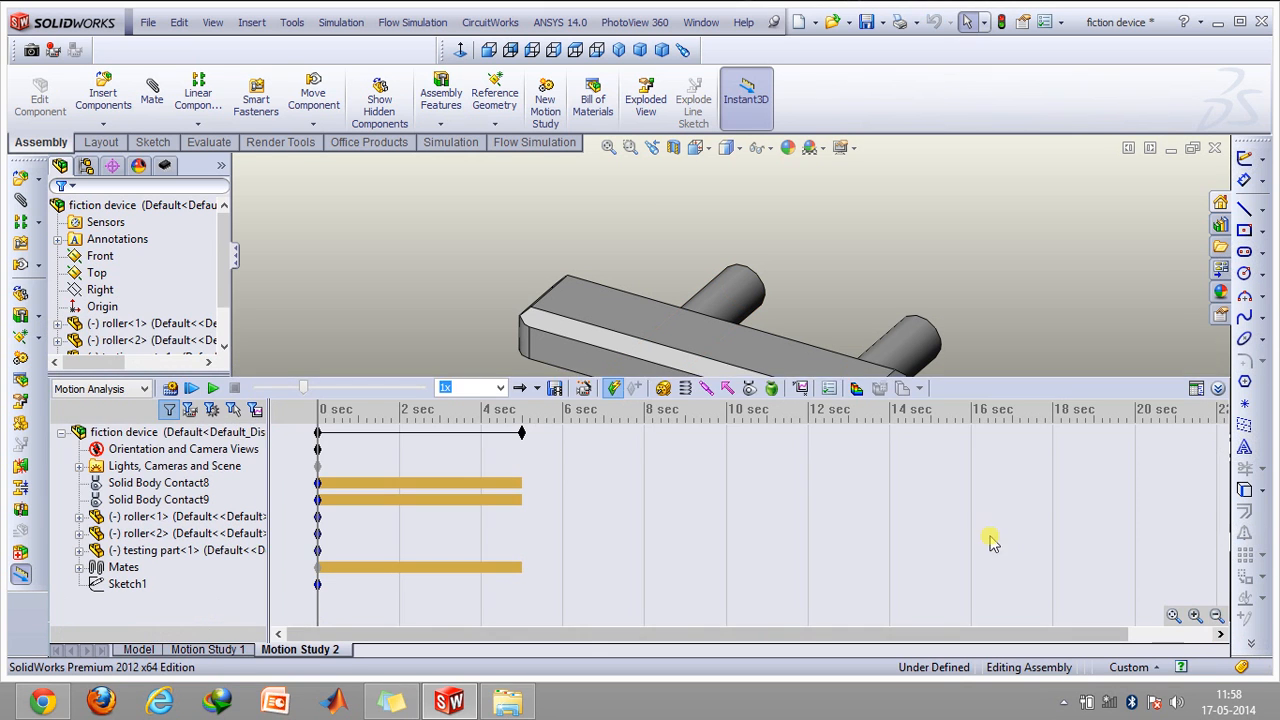
# Start a new motor definition, defaulting to 100 RPM constant speed.
pyautogui.click(662, 388)
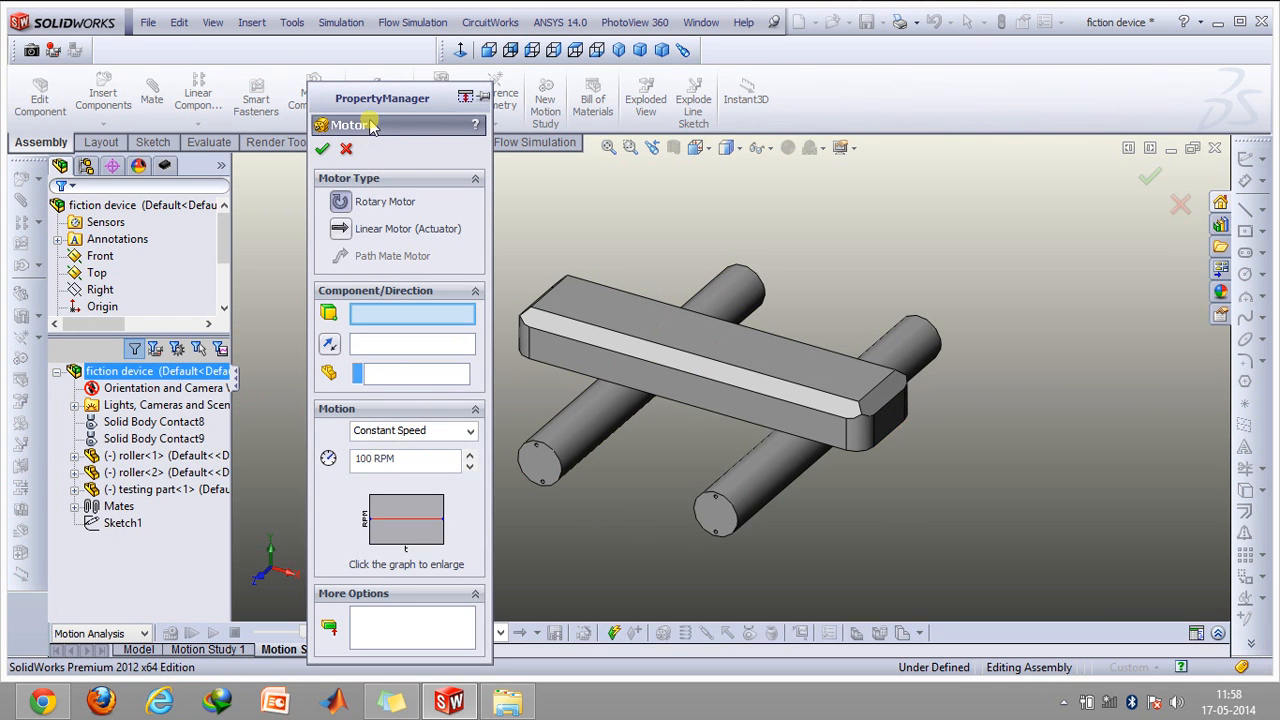
# Create a constant-speed 20 RPM rotary motor on the roller-2 face.
pyautogui.click(590, 450)
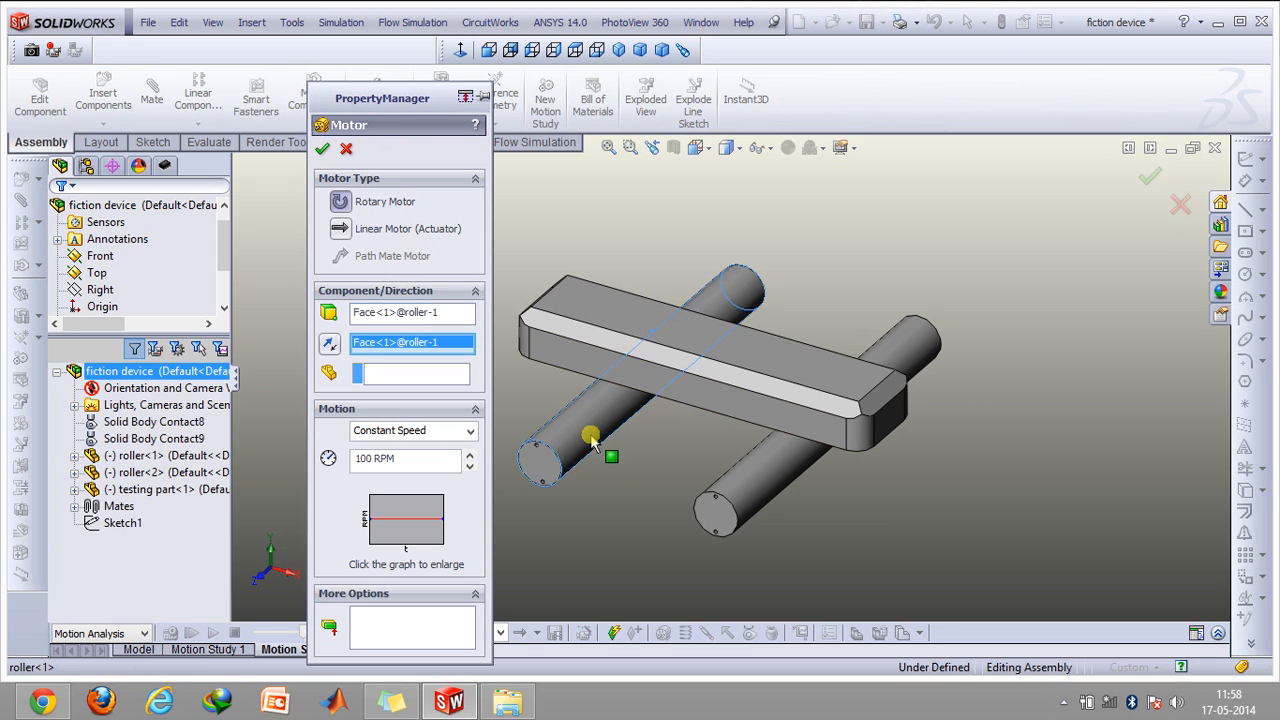
pyautogui.click(590, 430)
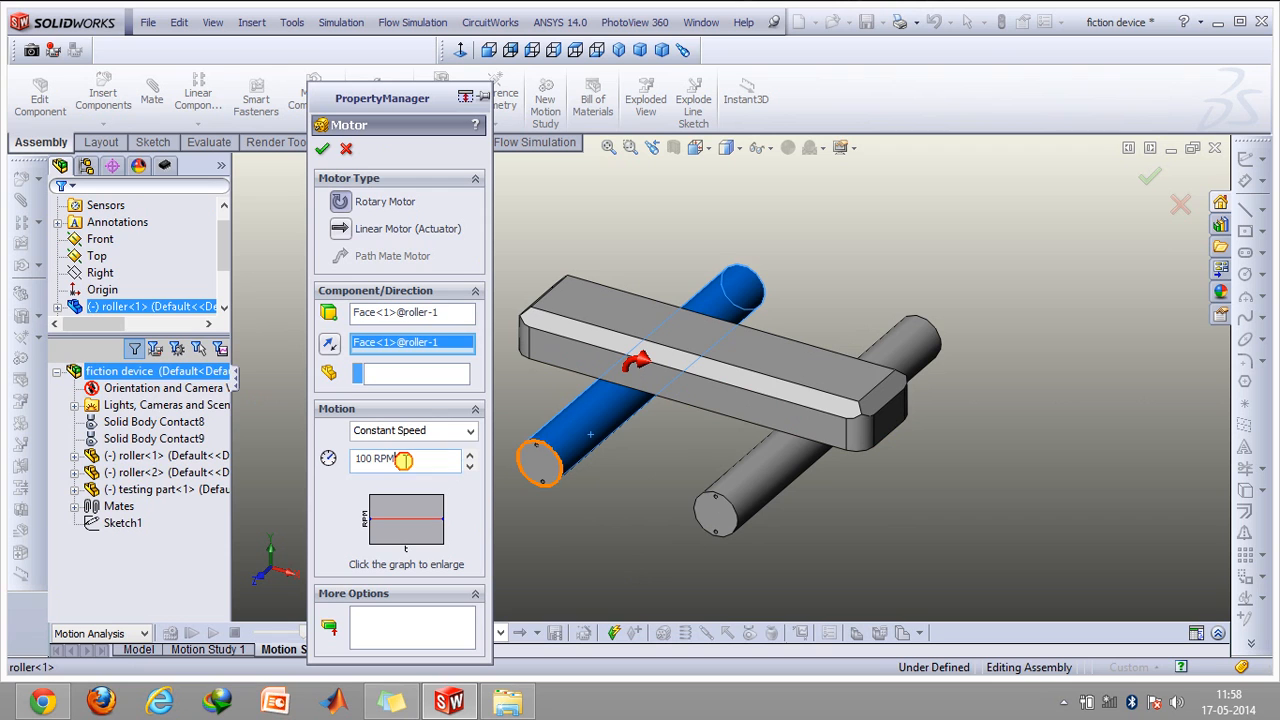
pyautogui.write('20')
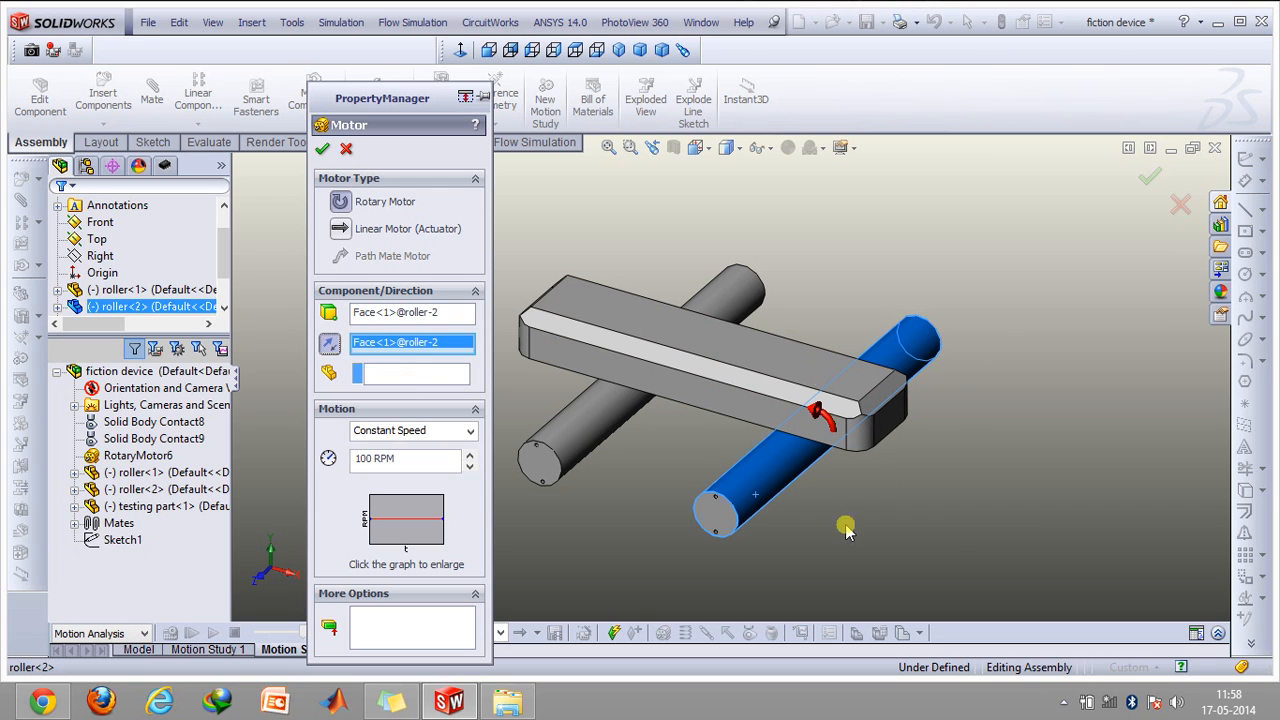
pyautogui.moveTo(920, 405)
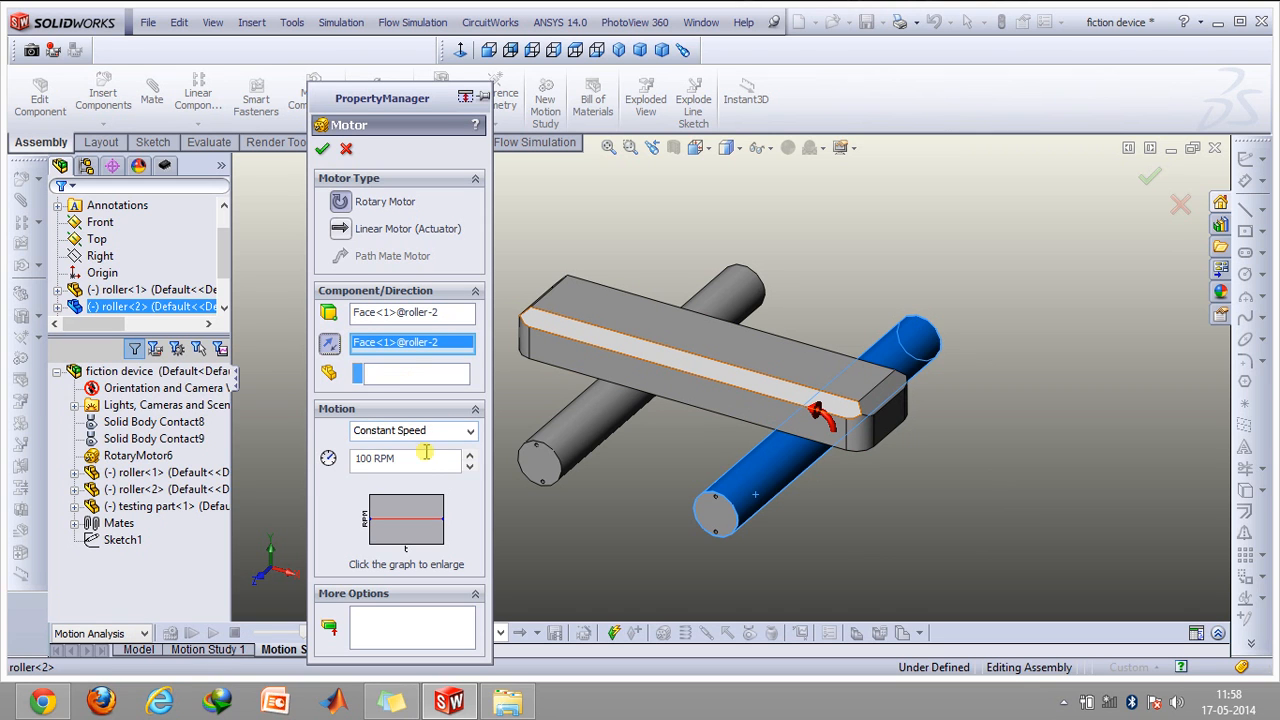
pyautogui.write('20')
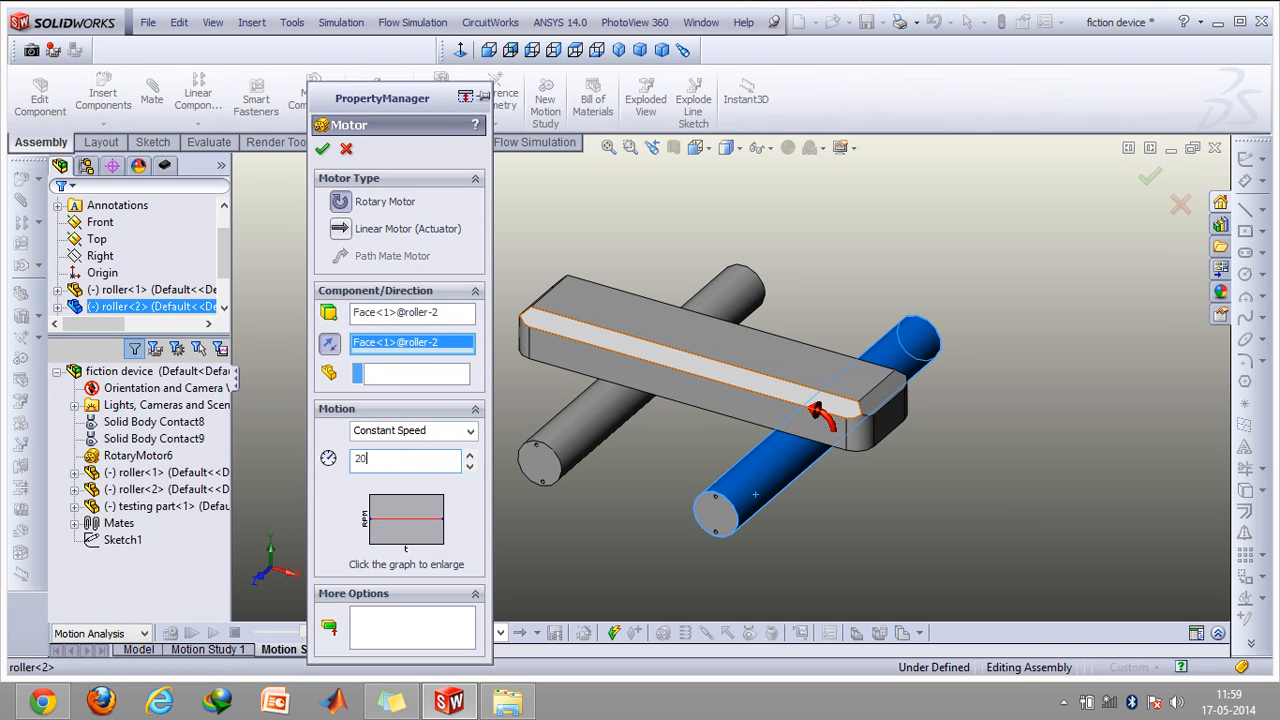
pyautogui.click(321, 148)
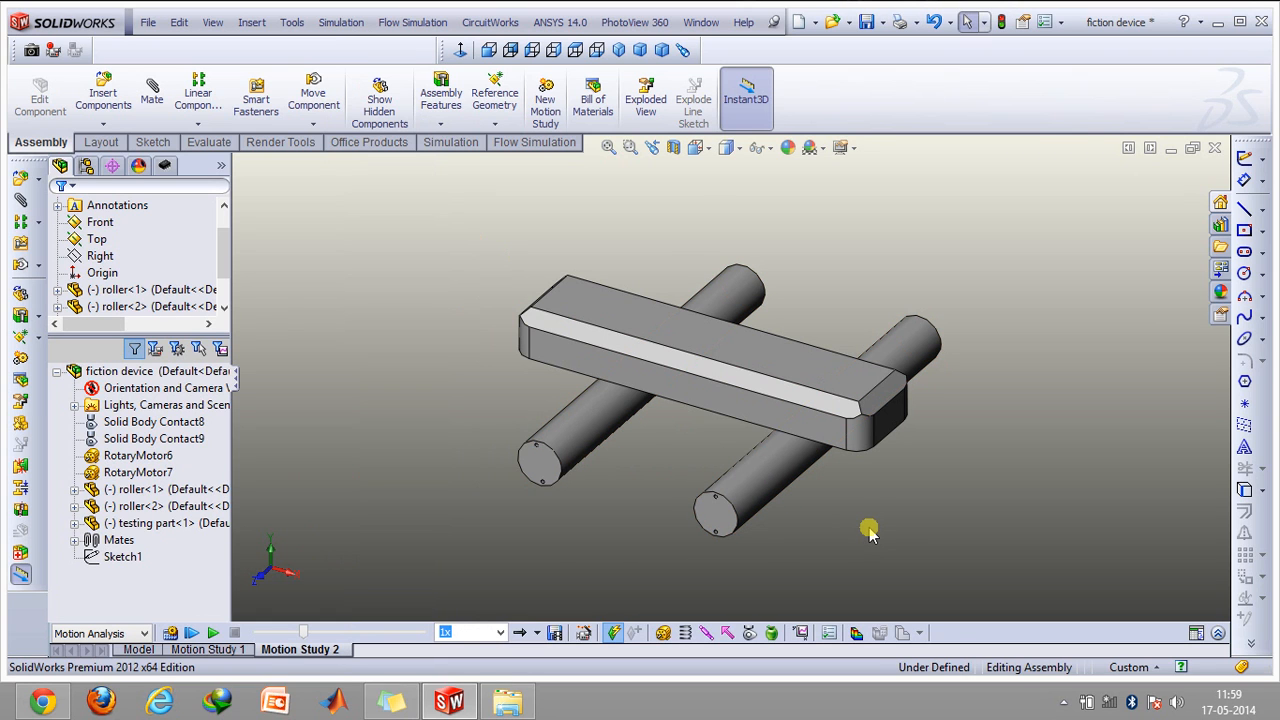
pyautogui.moveTo(500, 515)
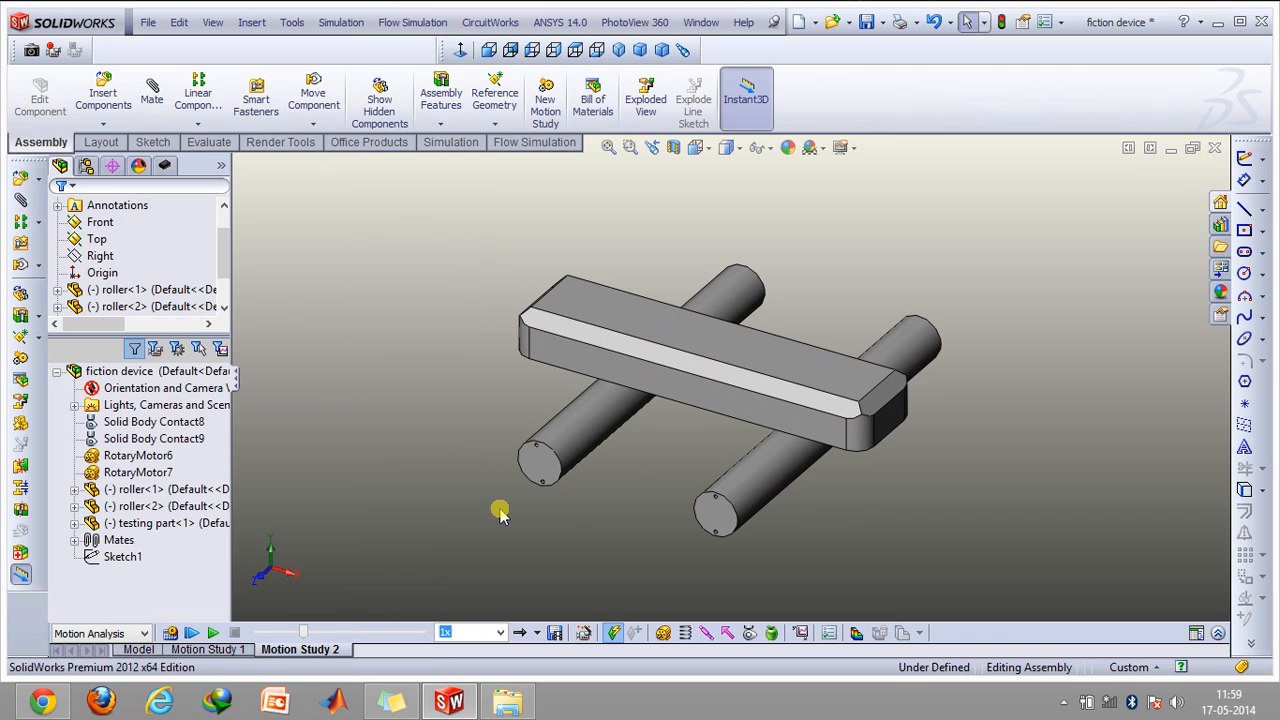
# Start a gravity definition acting along Y at 9806.65 mm/s².
pyautogui.click(770, 632)
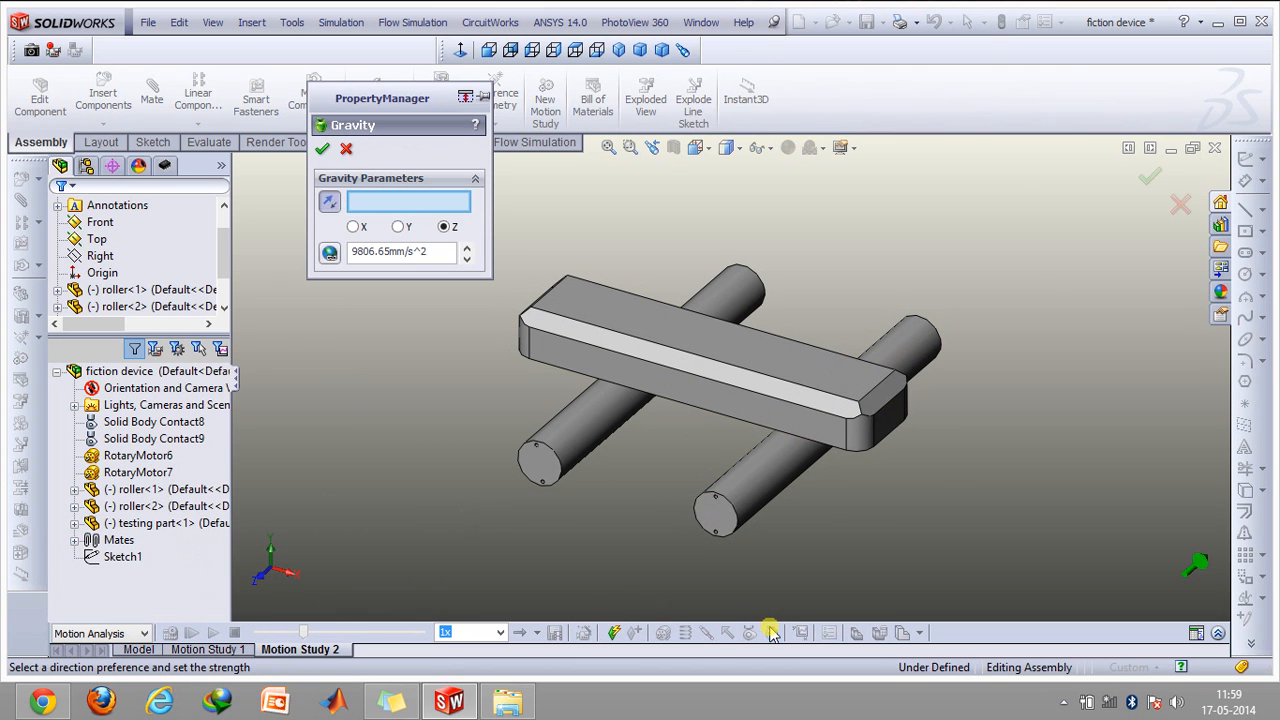
pyautogui.click(397, 226)
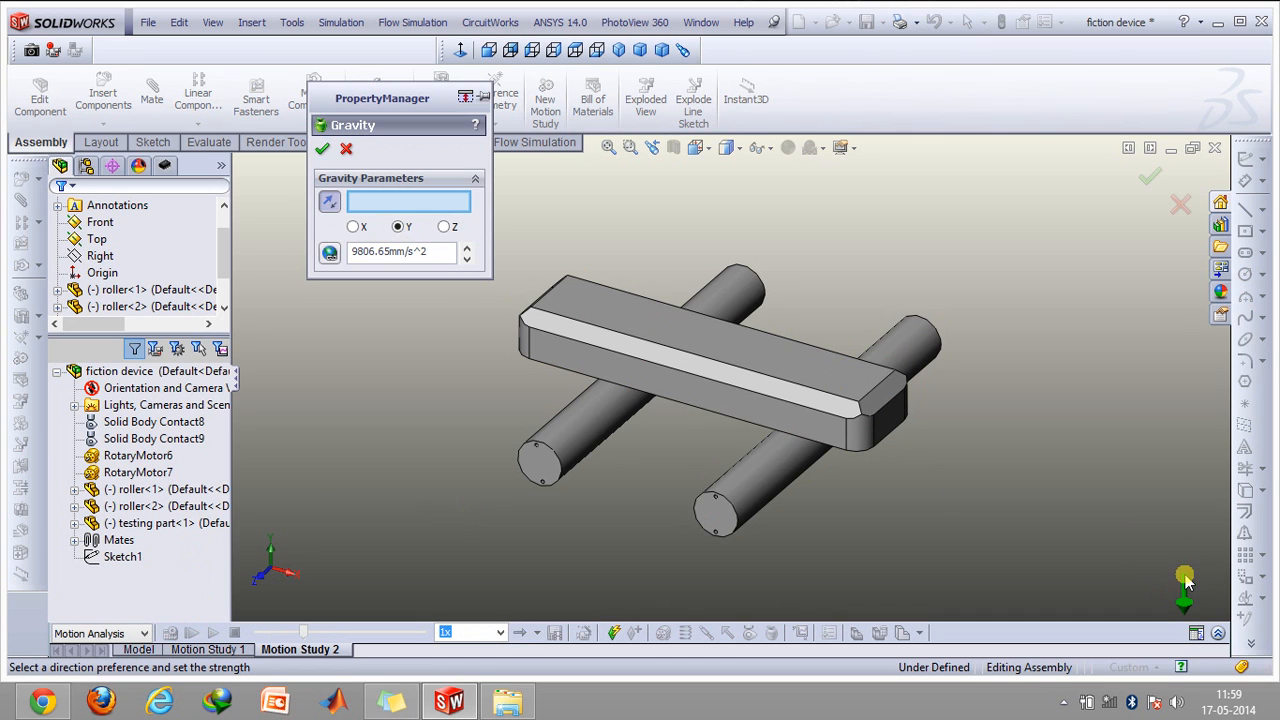
pyautogui.moveTo(715, 655)
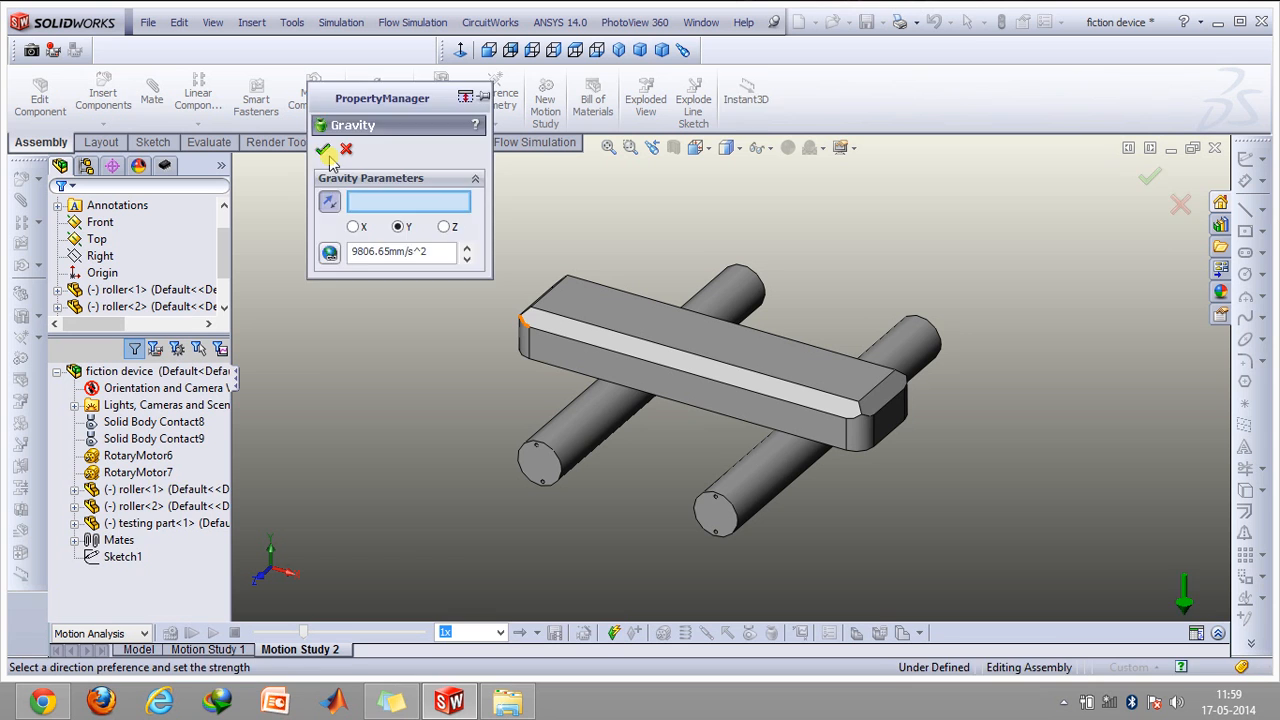
# Confirm the Y-direction gravity so it joins the motors and contacts.
pyautogui.click(325, 149)
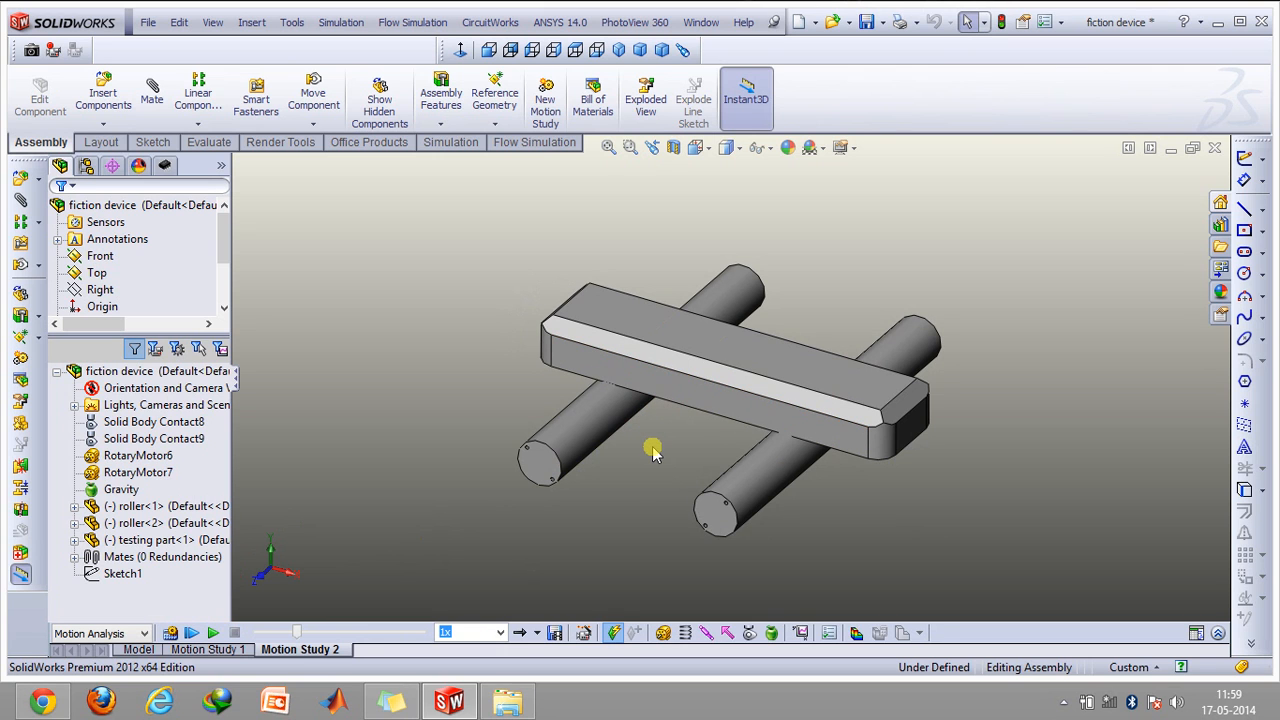
pyautogui.moveTo(238, 613)
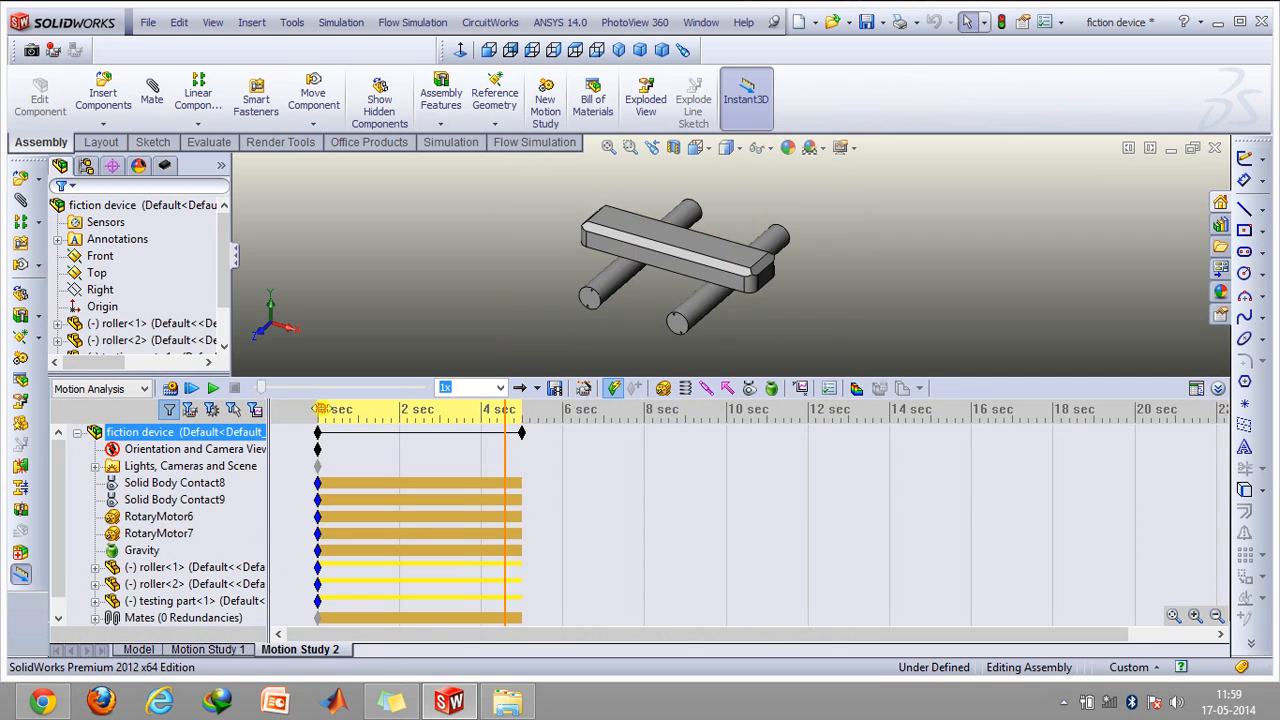
pyautogui.click(158, 516)
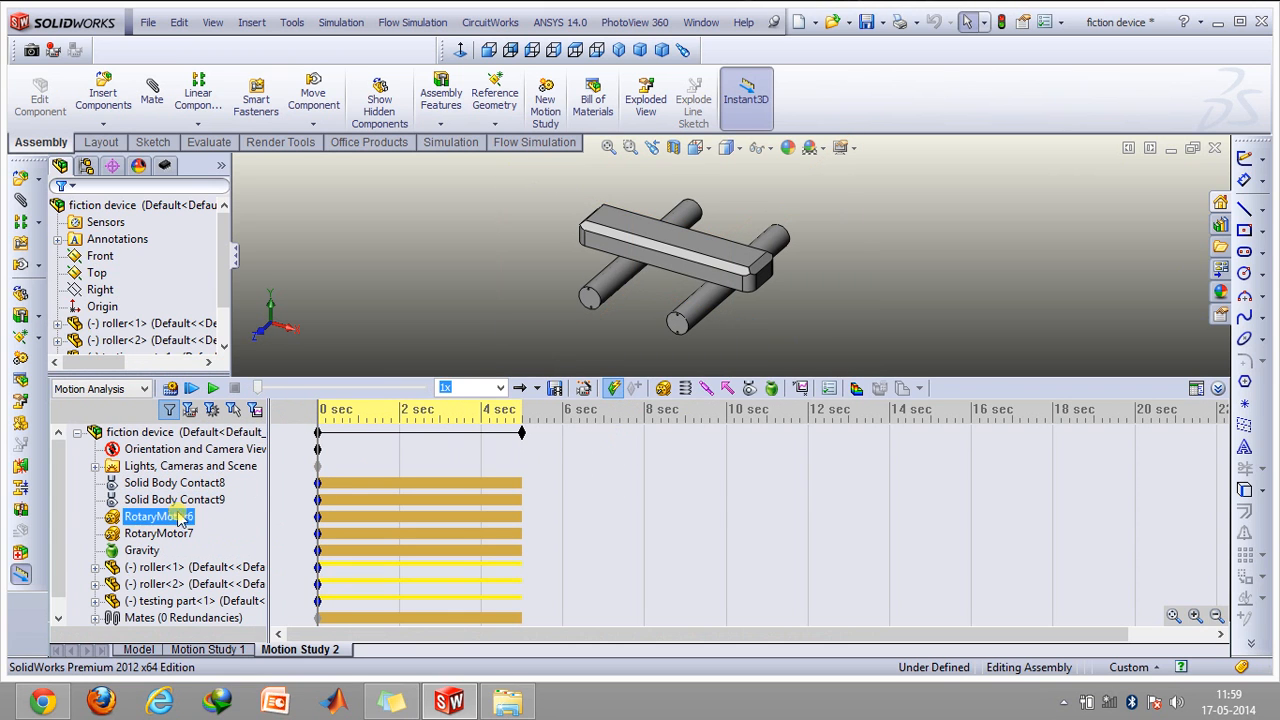
pyautogui.rightClick(155, 516)
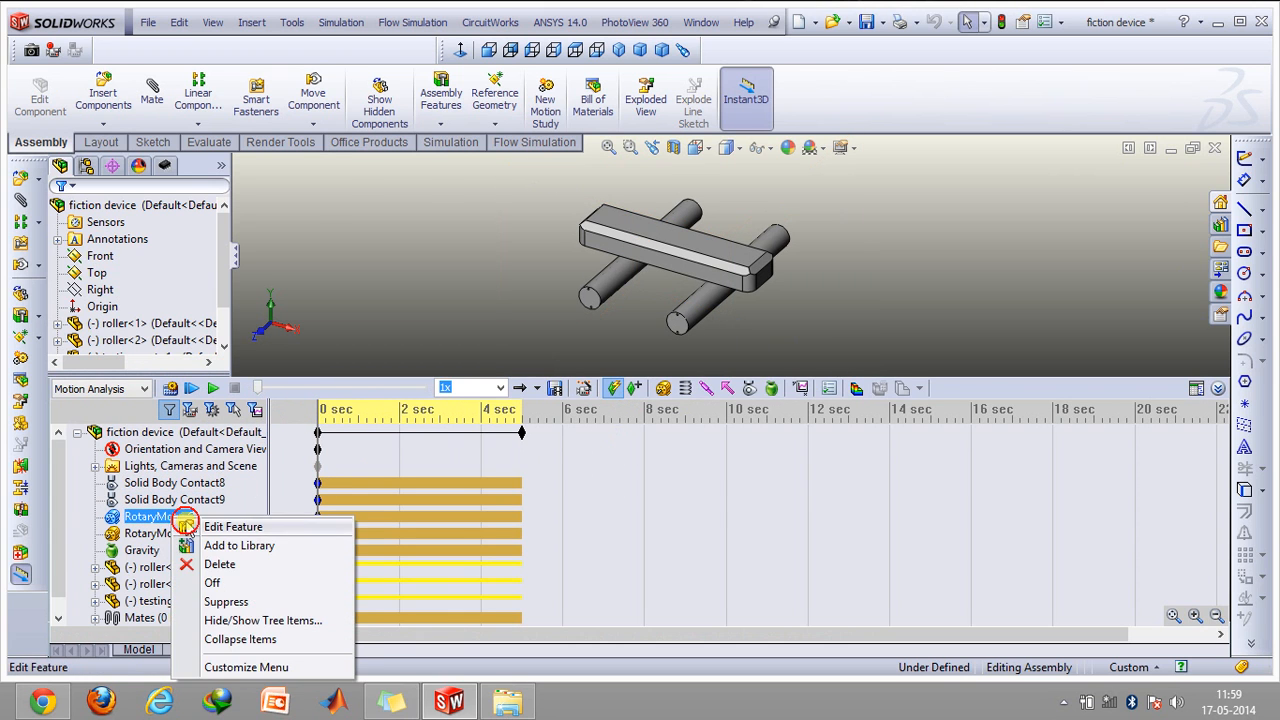
pyautogui.click(233, 526)
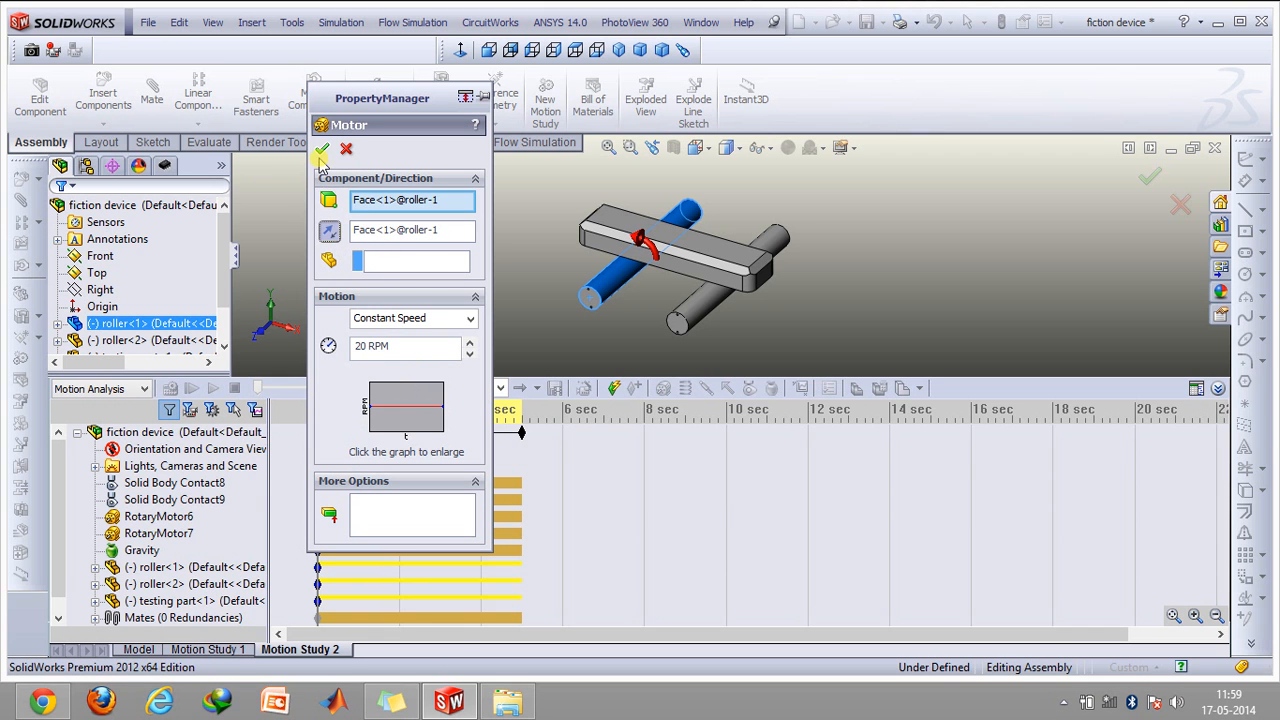
pyautogui.click(322, 149)
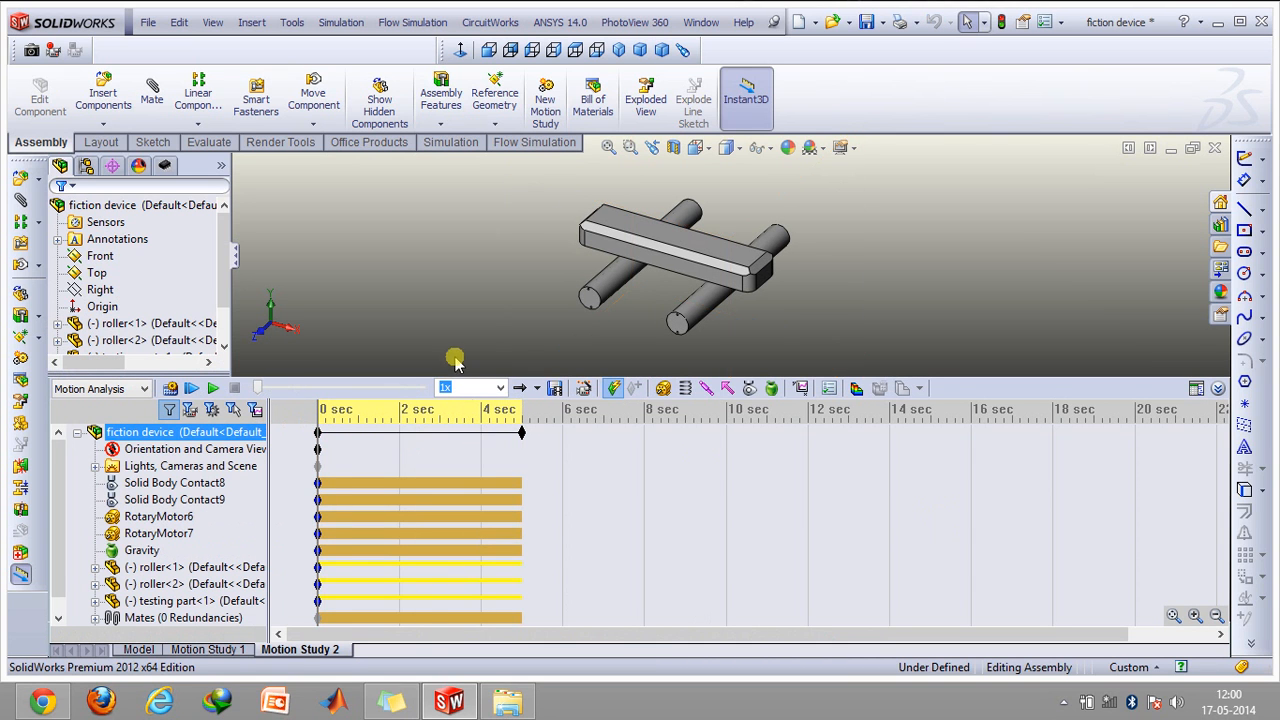
# Reopen RotaryMotor6 on roller-1 and accept its 20 RPM setting unchanged.
pyautogui.click(158, 516)
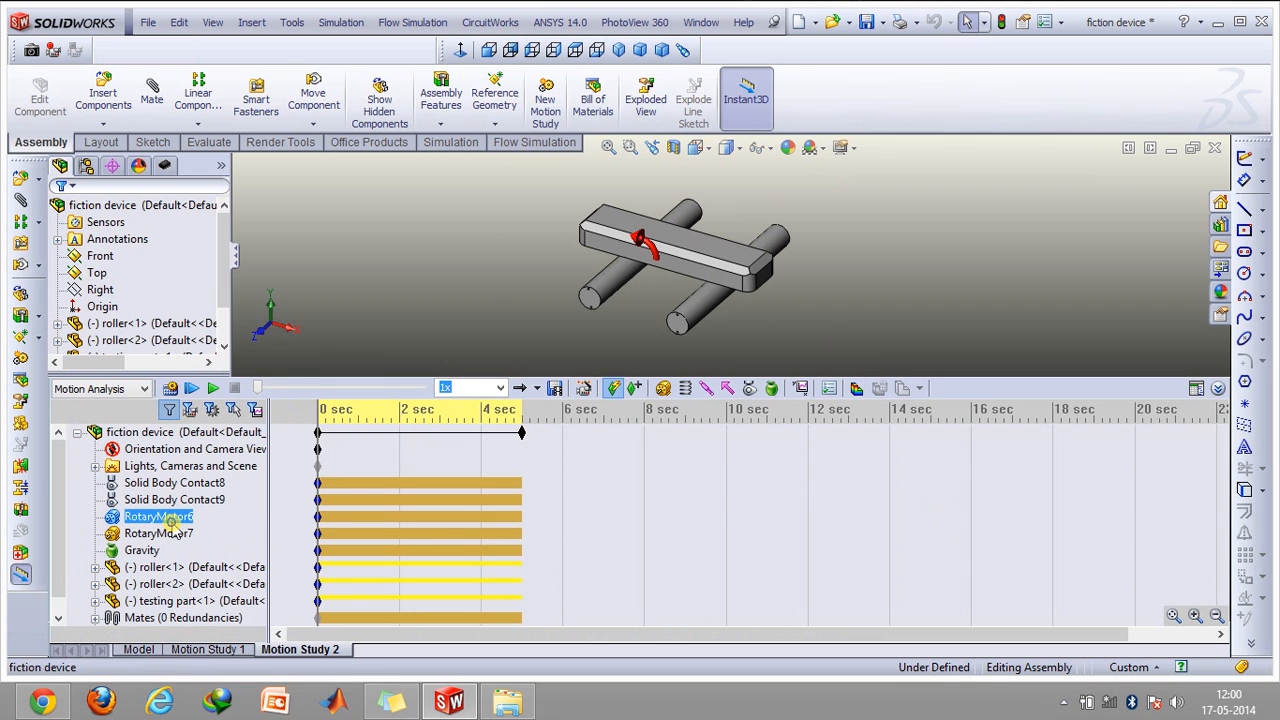
pyautogui.doubleClick(157, 516)
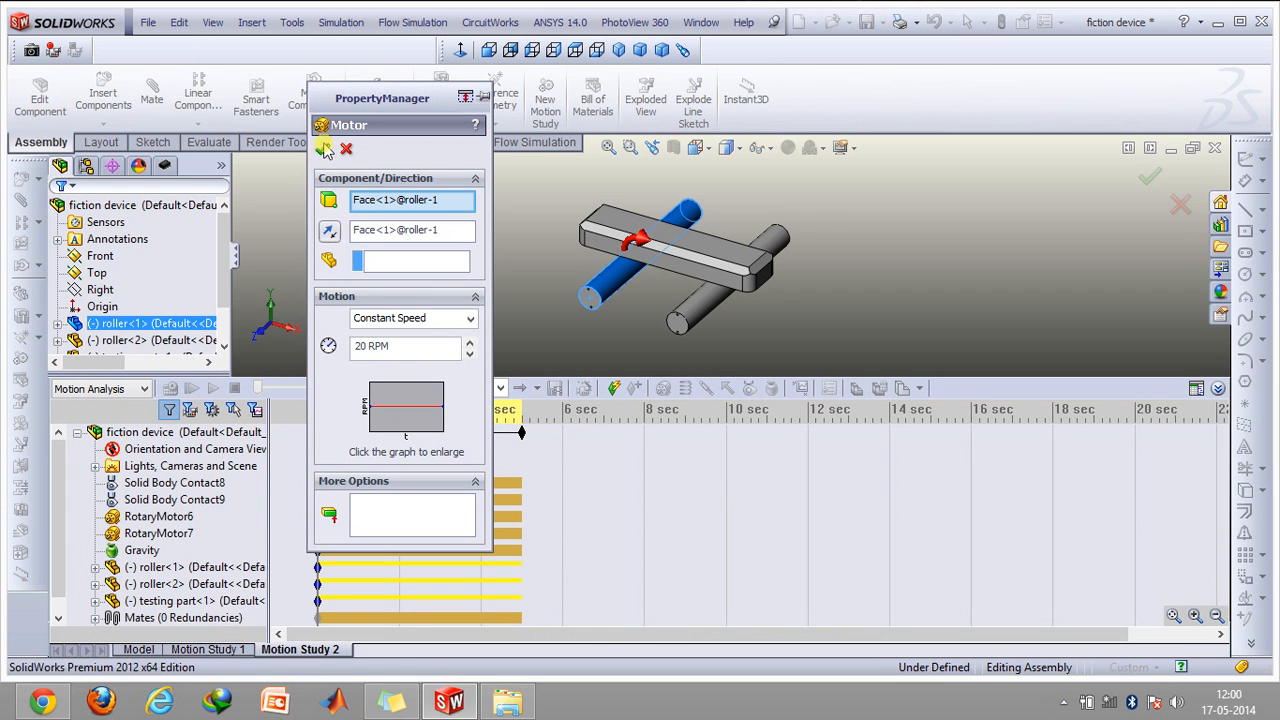
pyautogui.click(325, 149)
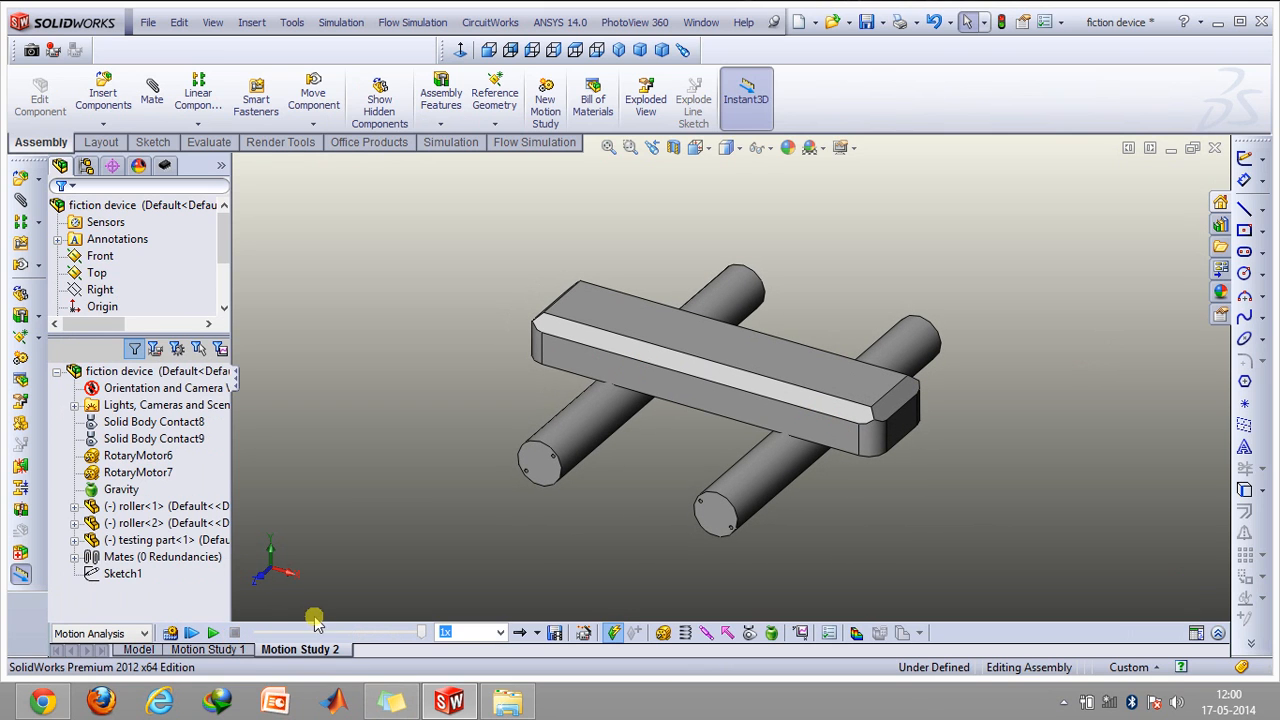
pyautogui.moveTo(258, 611)
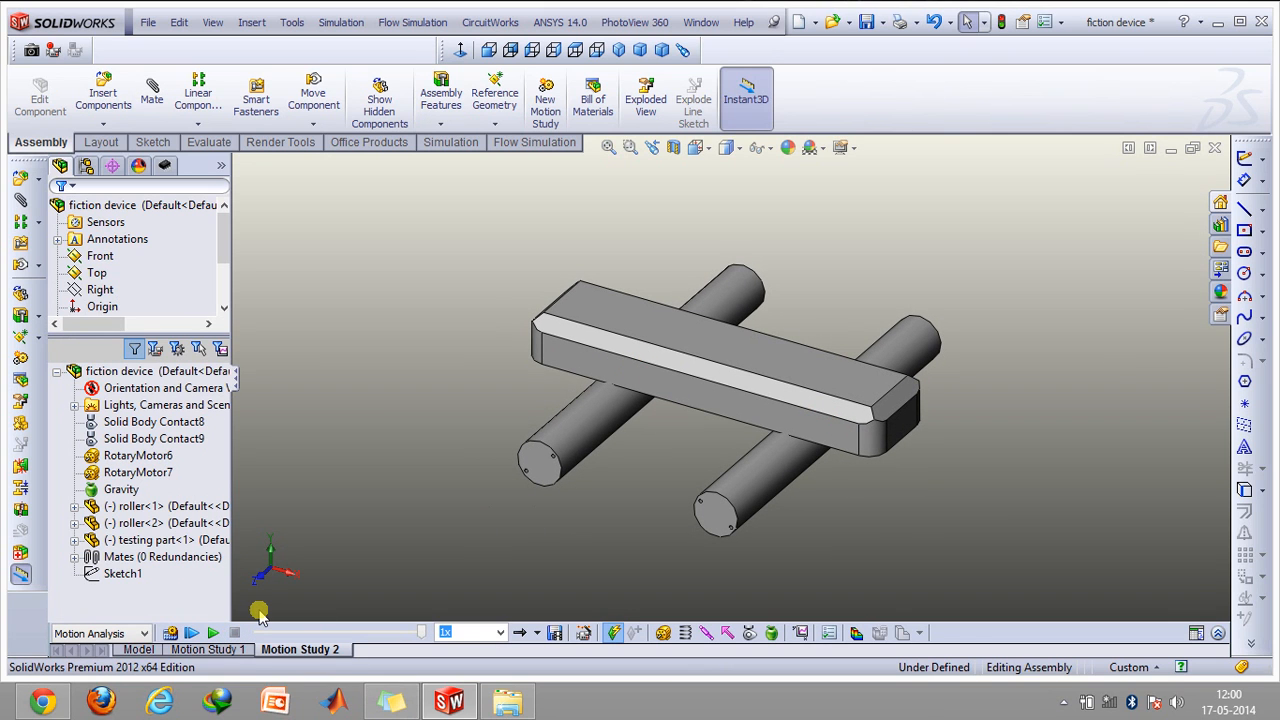